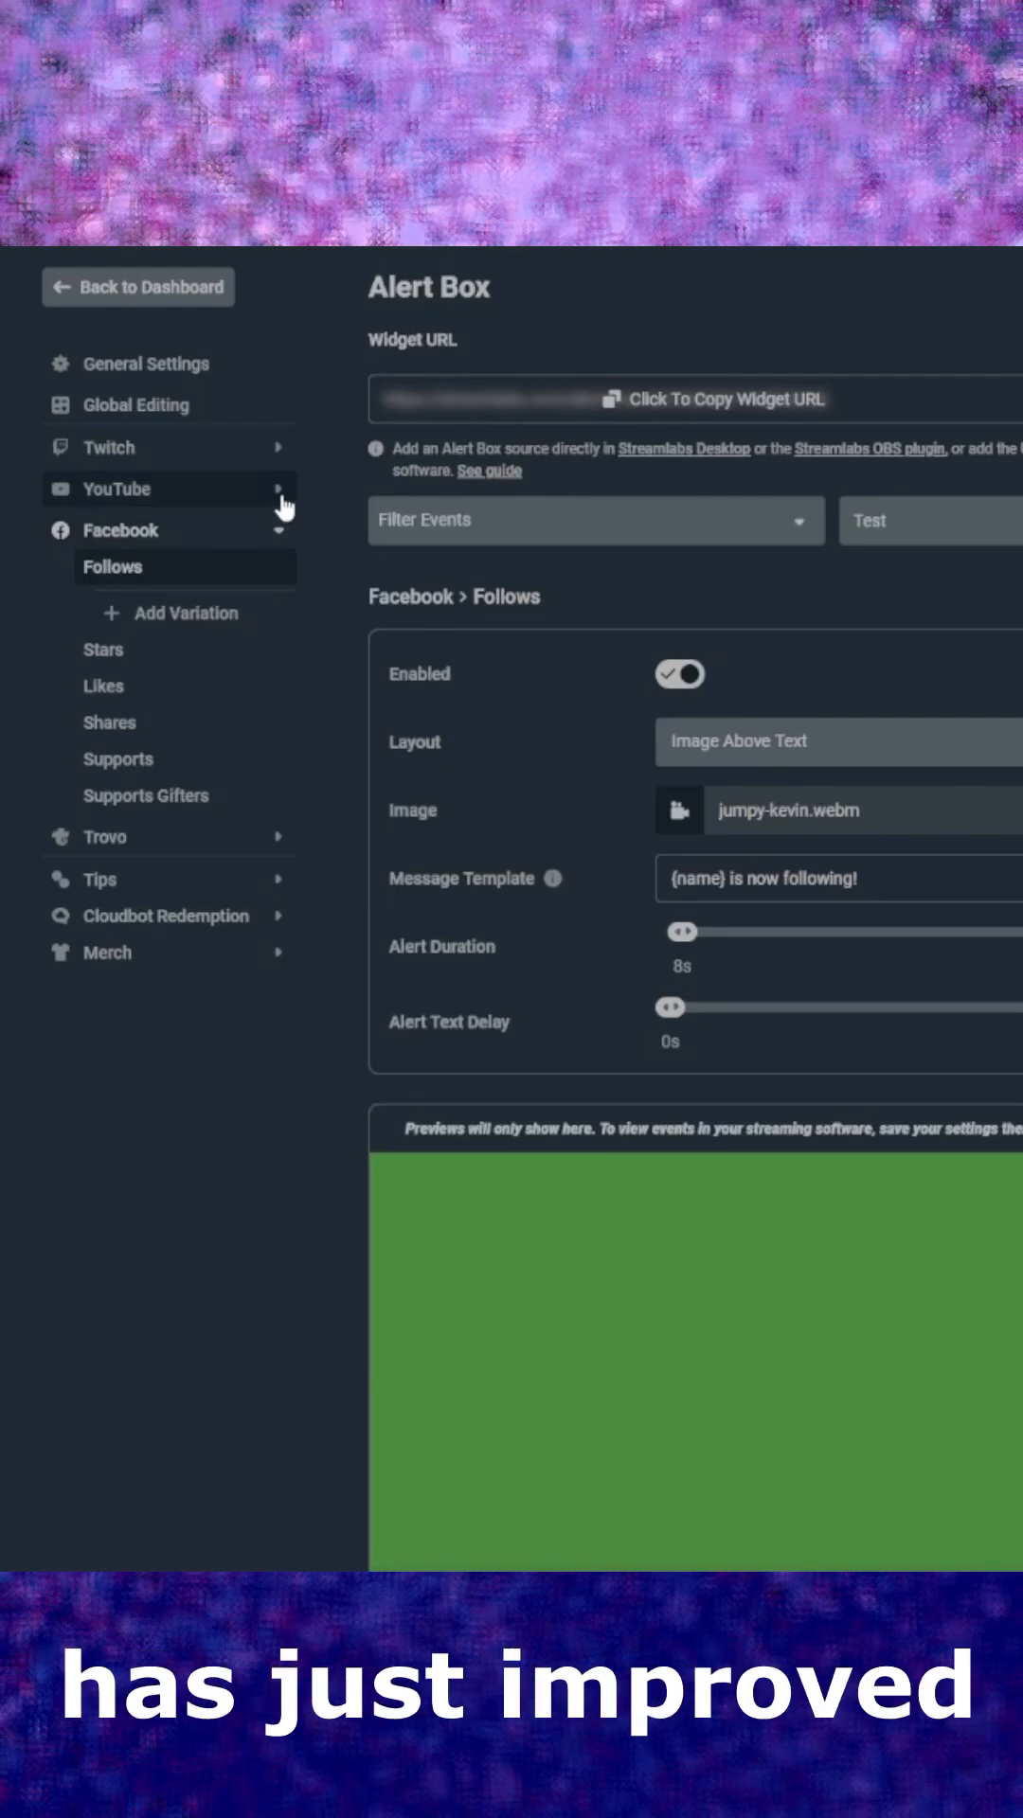
Show the Twitch Follows alert settings with the pink elephant image.
left_click(678, 811)
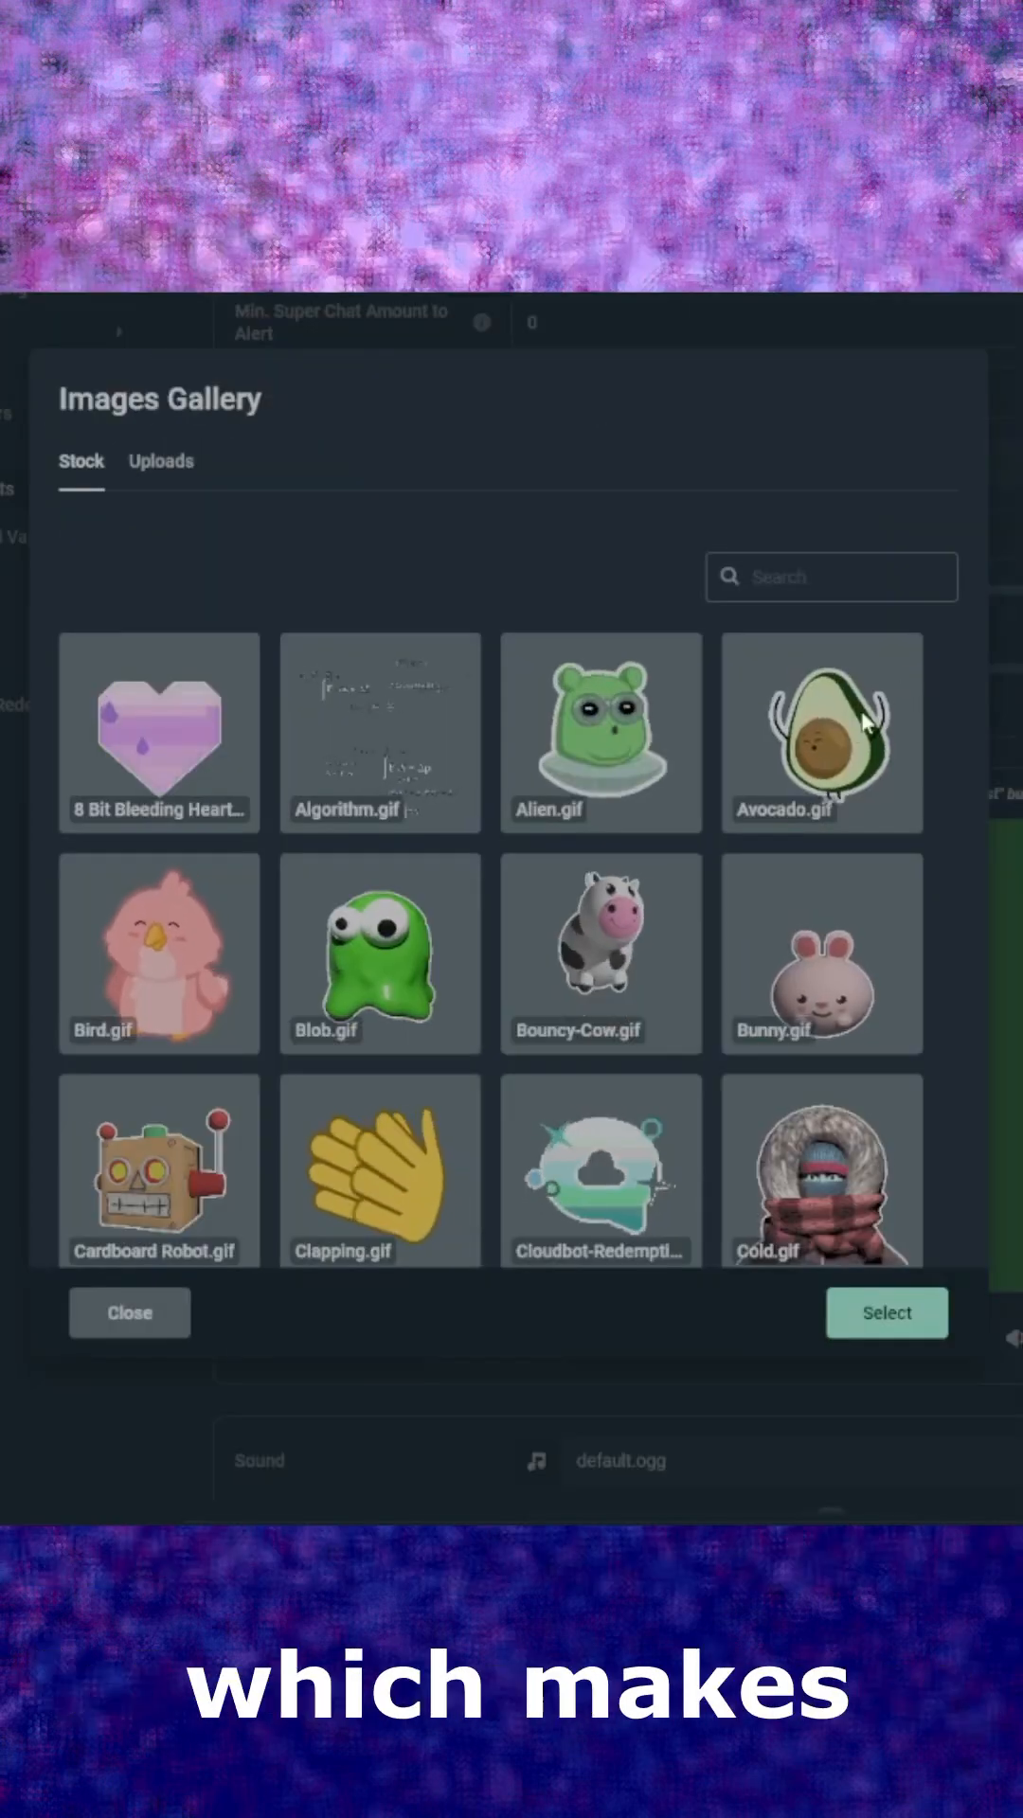
left_click(884, 1313)
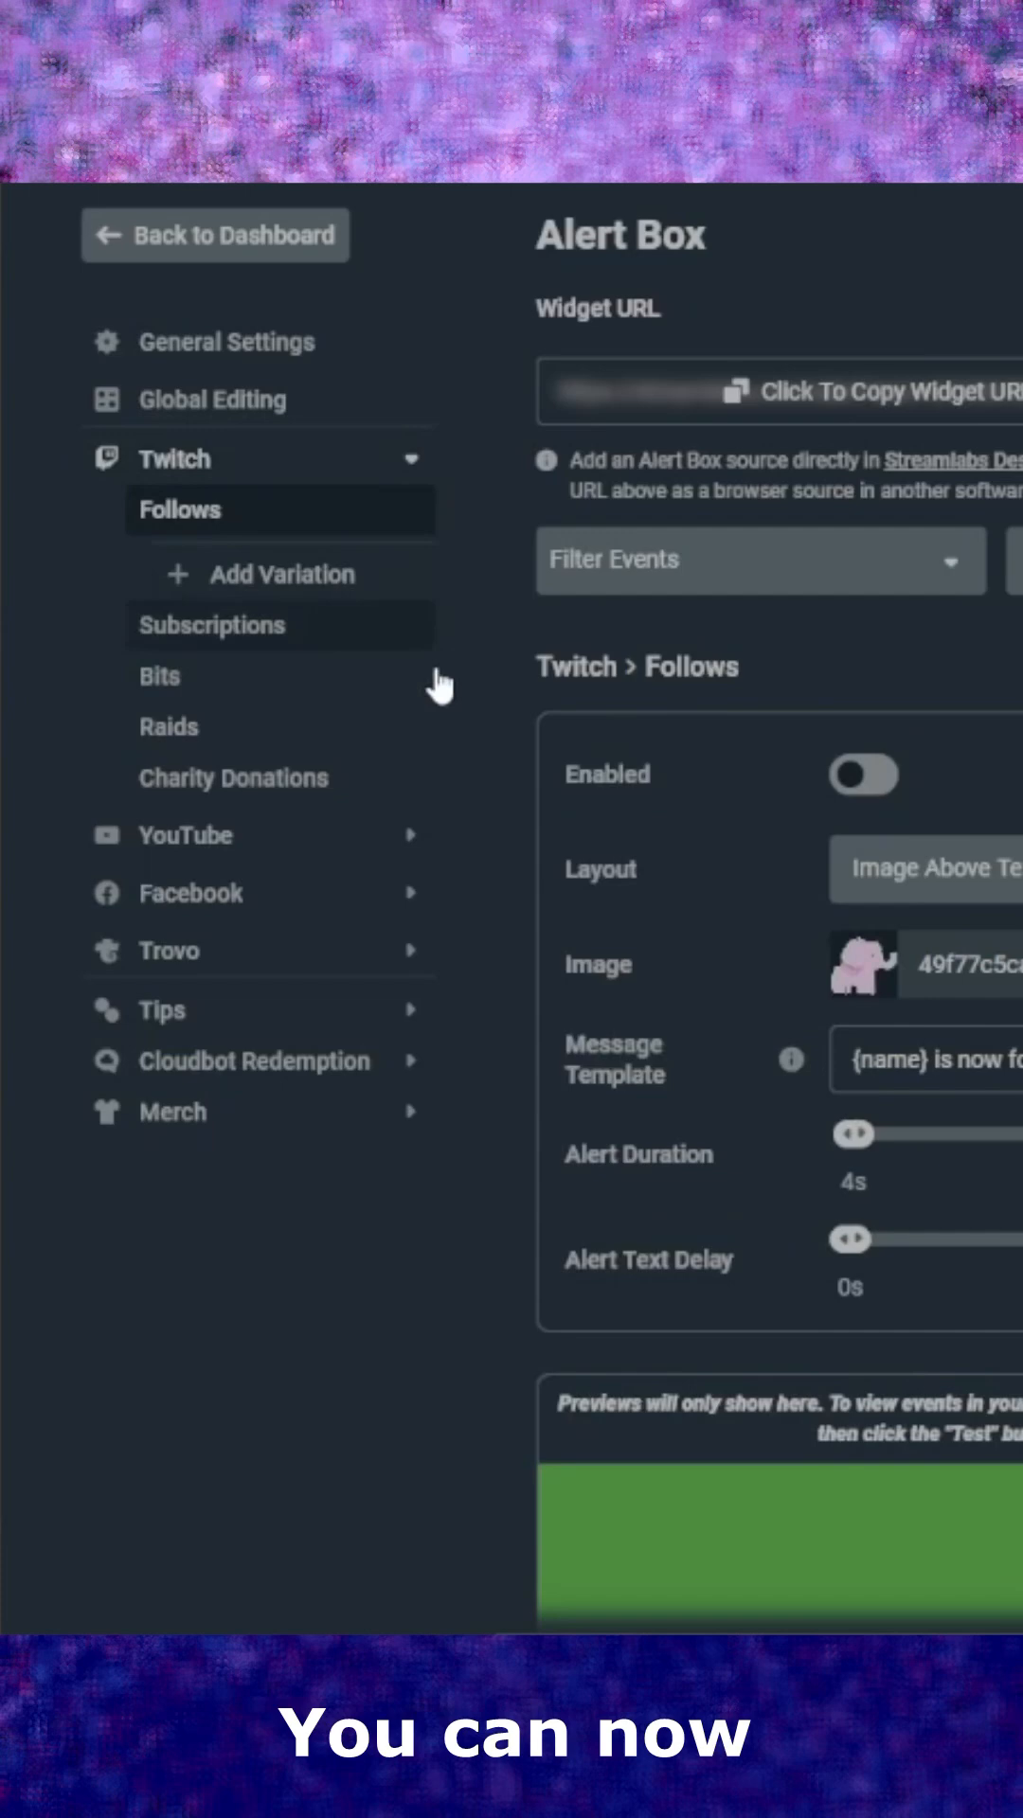
Set the pink elephant from Uploads as the Twitch follow alert image.
left_click(186, 835)
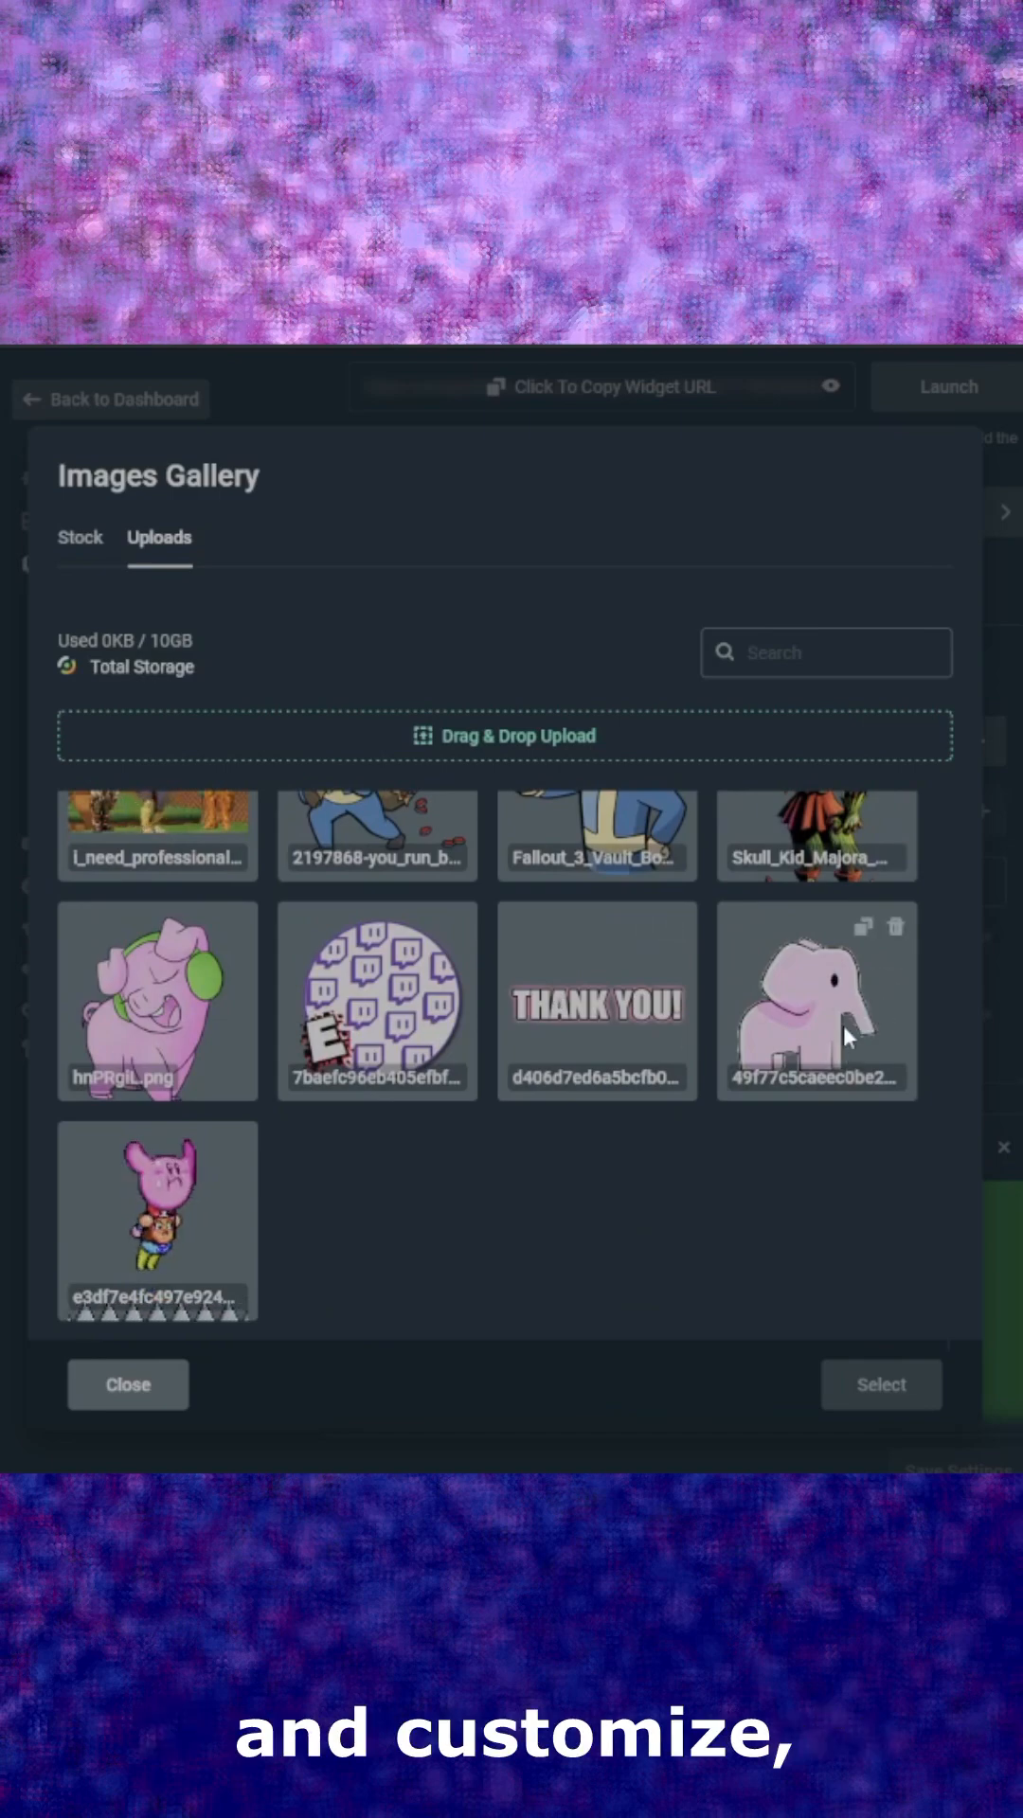
left_click(880, 1384)
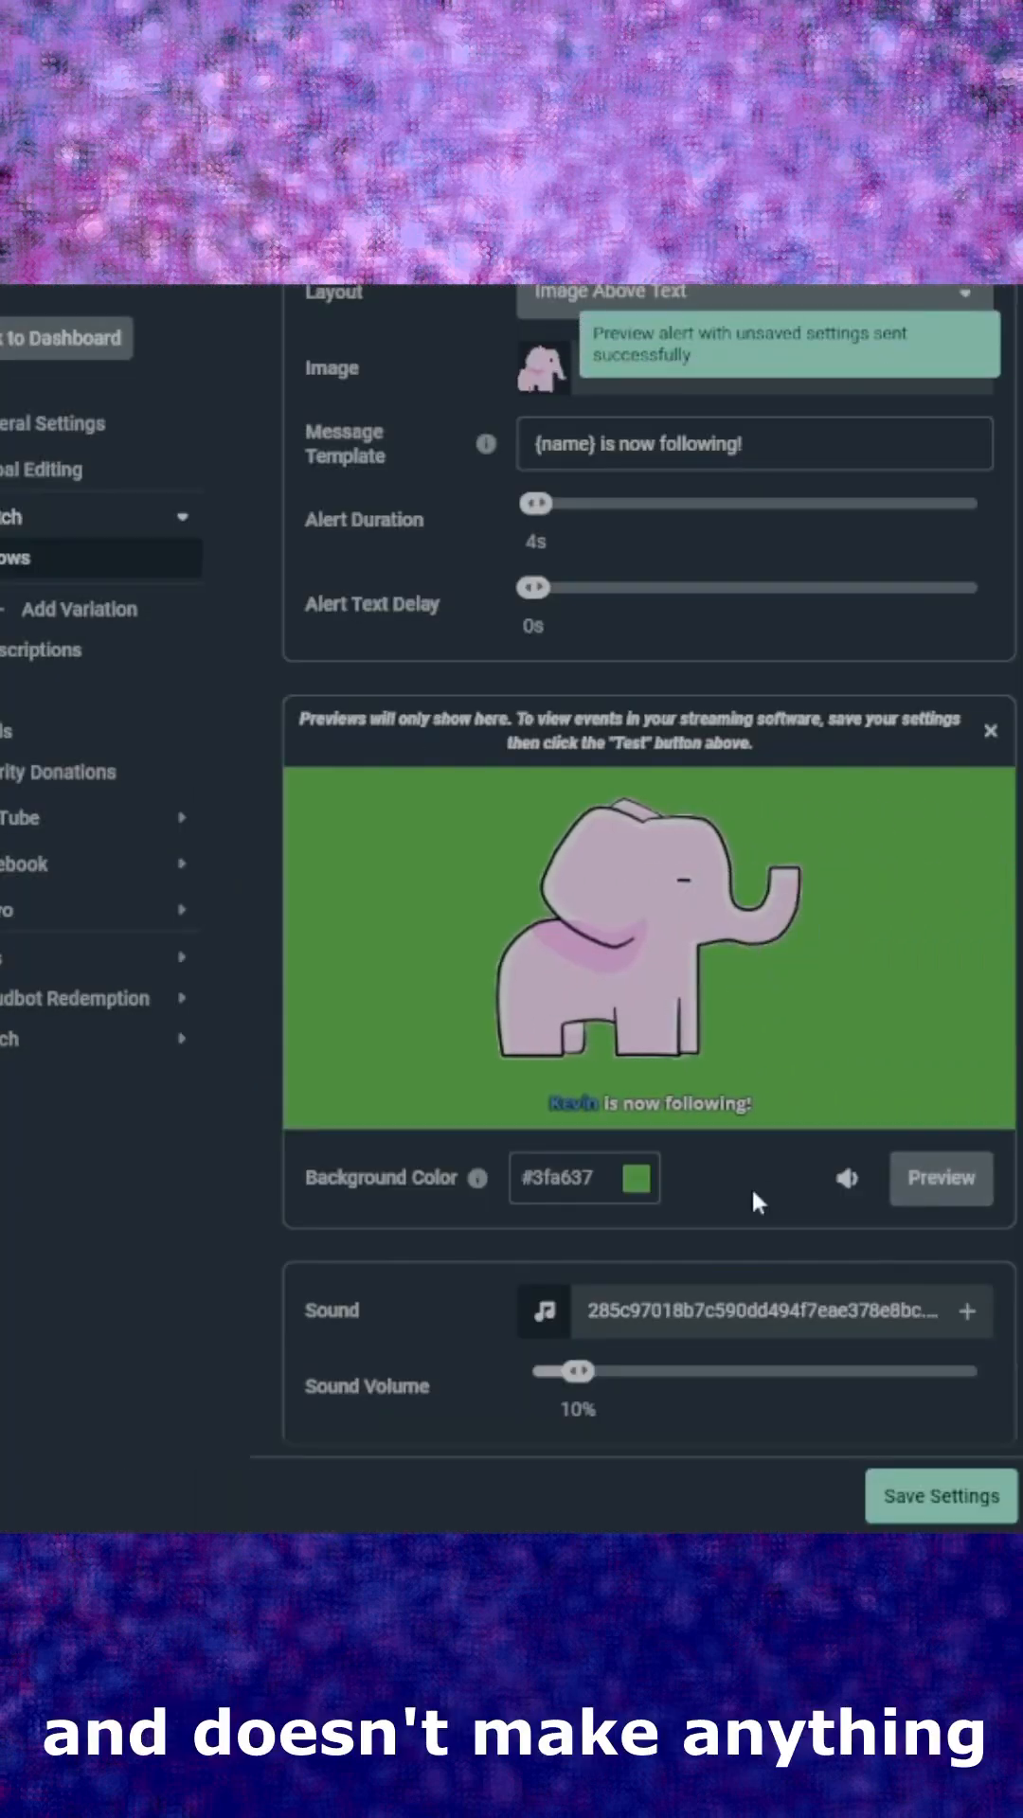
Open Global Editing for shared layout, animation and font settings.
left_click(103, 240)
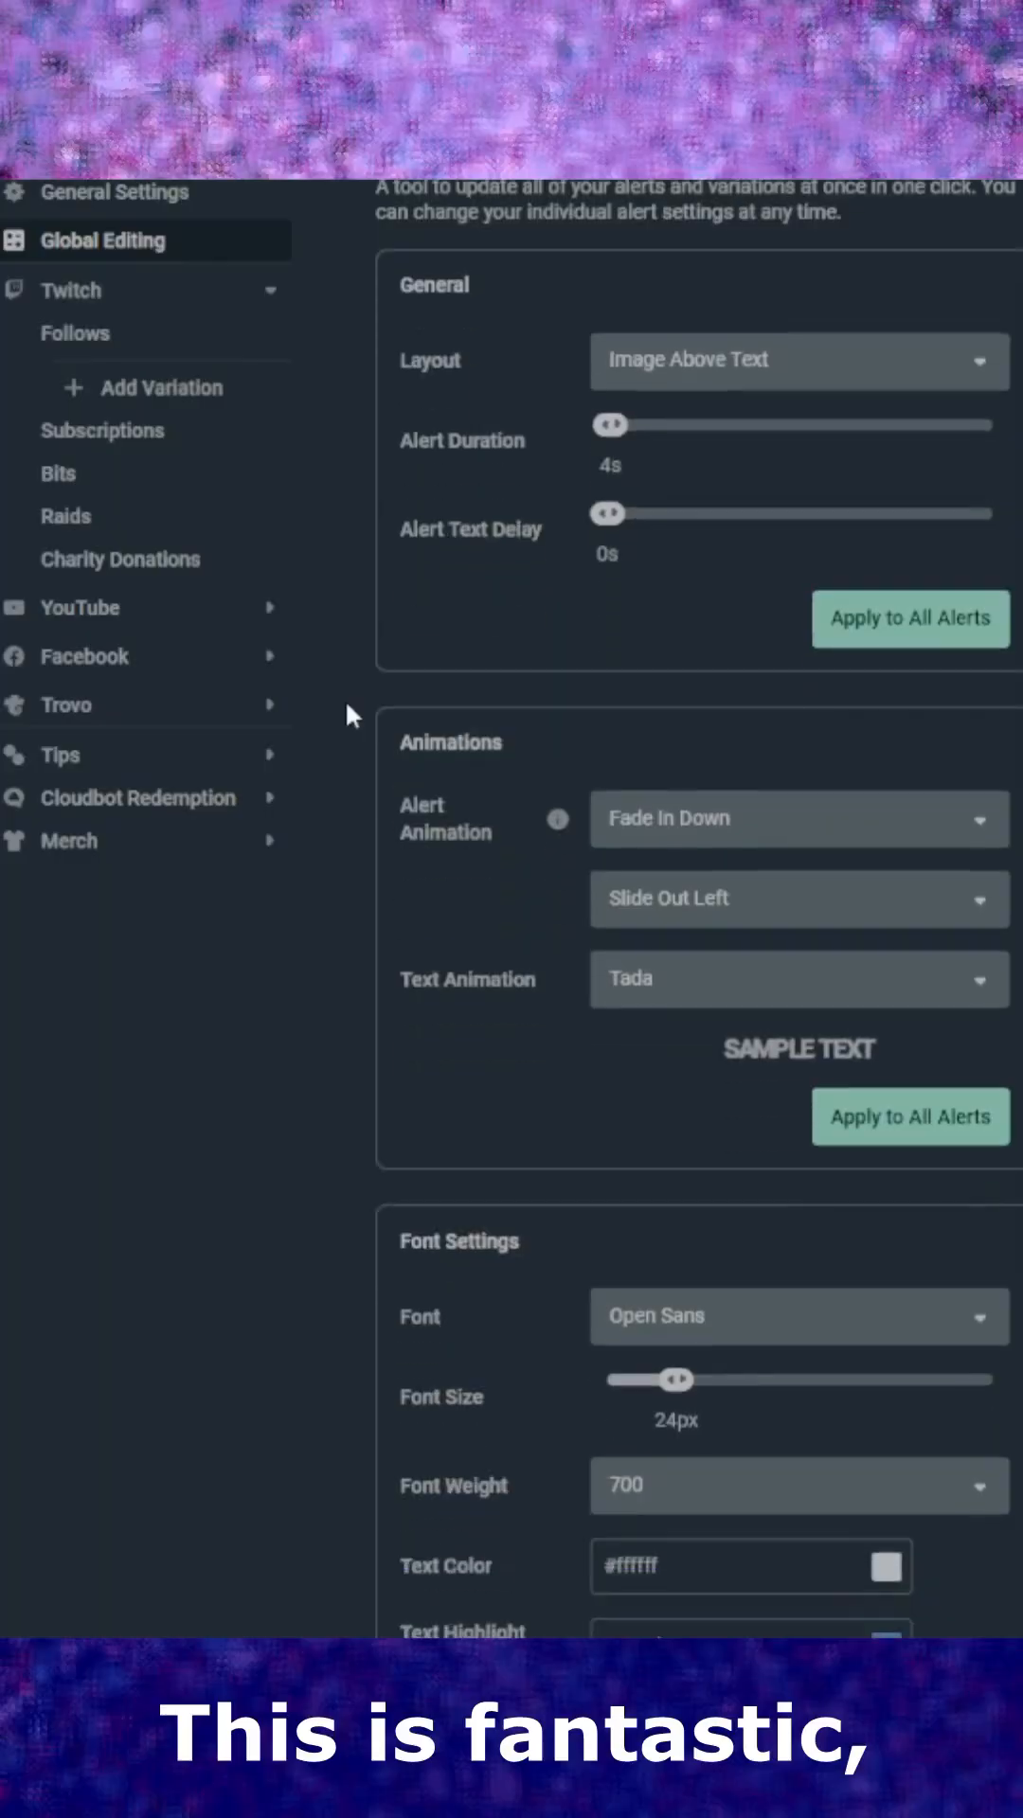
Scroll through Global Editing toward the Twitch Bits alert settings.
scroll("down", 3)
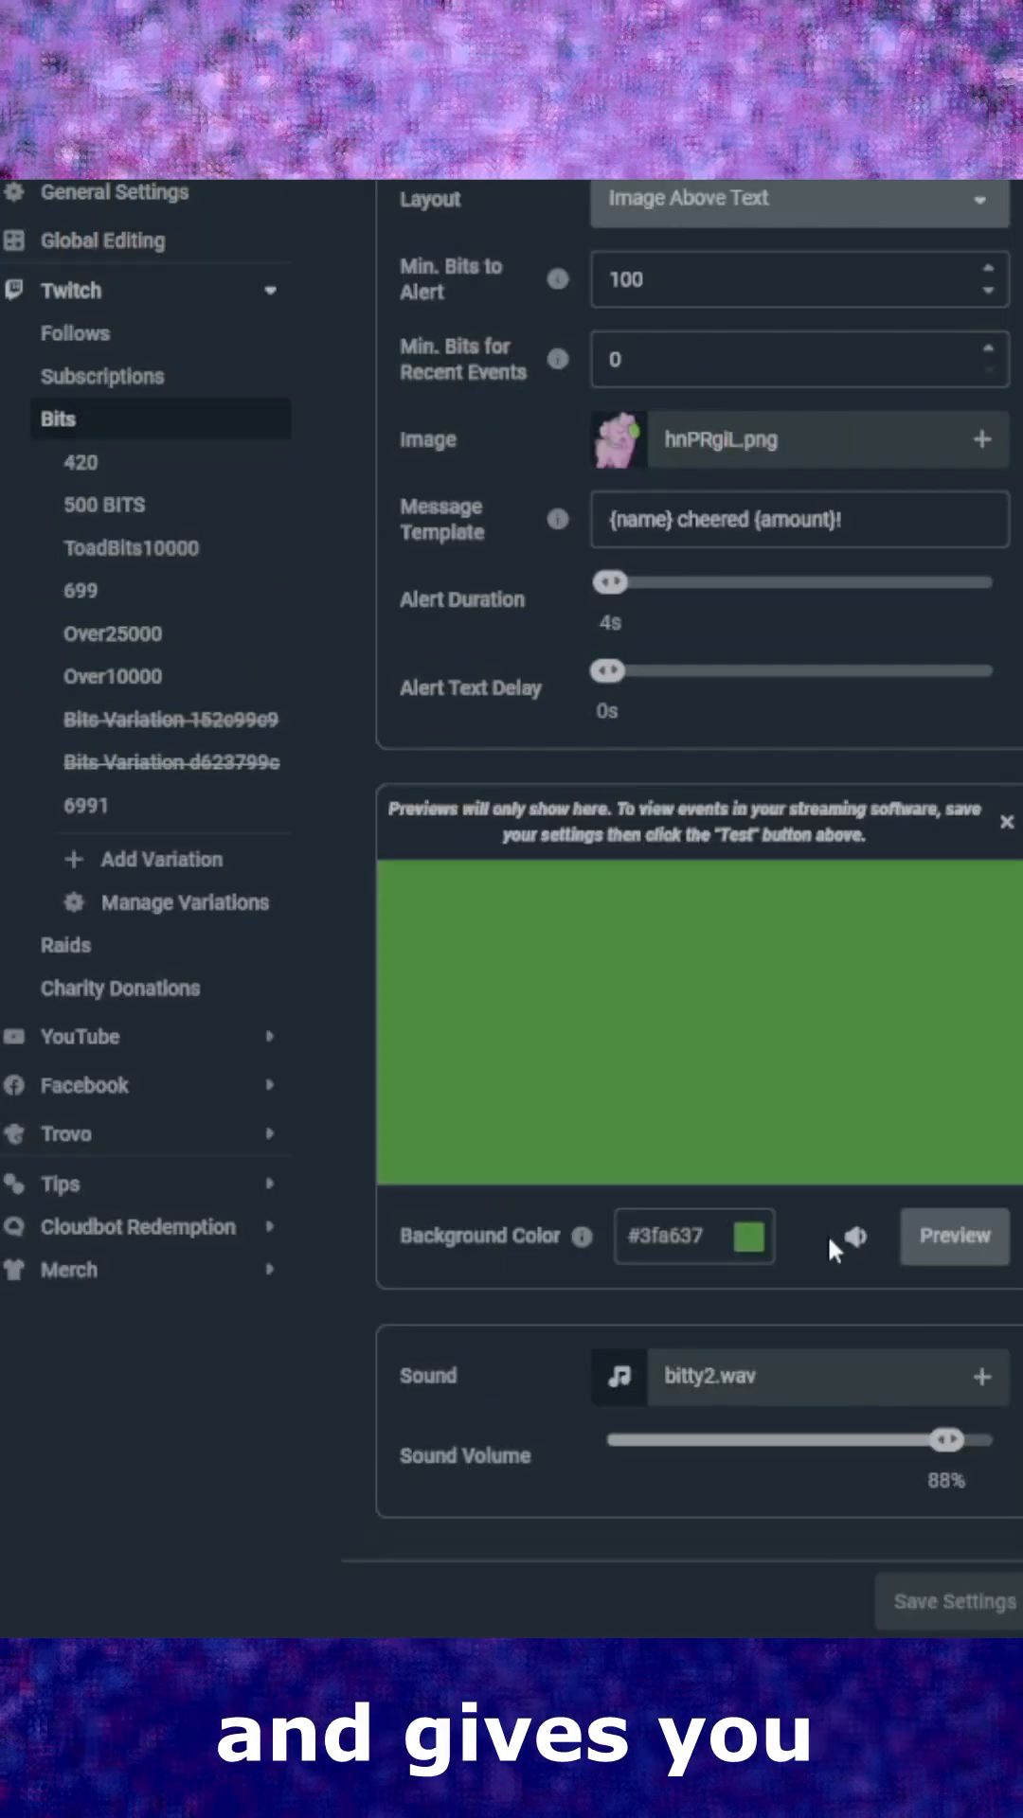
Open the 500 BITS variation and scroll down to its Preview.
left_click(951, 1235)
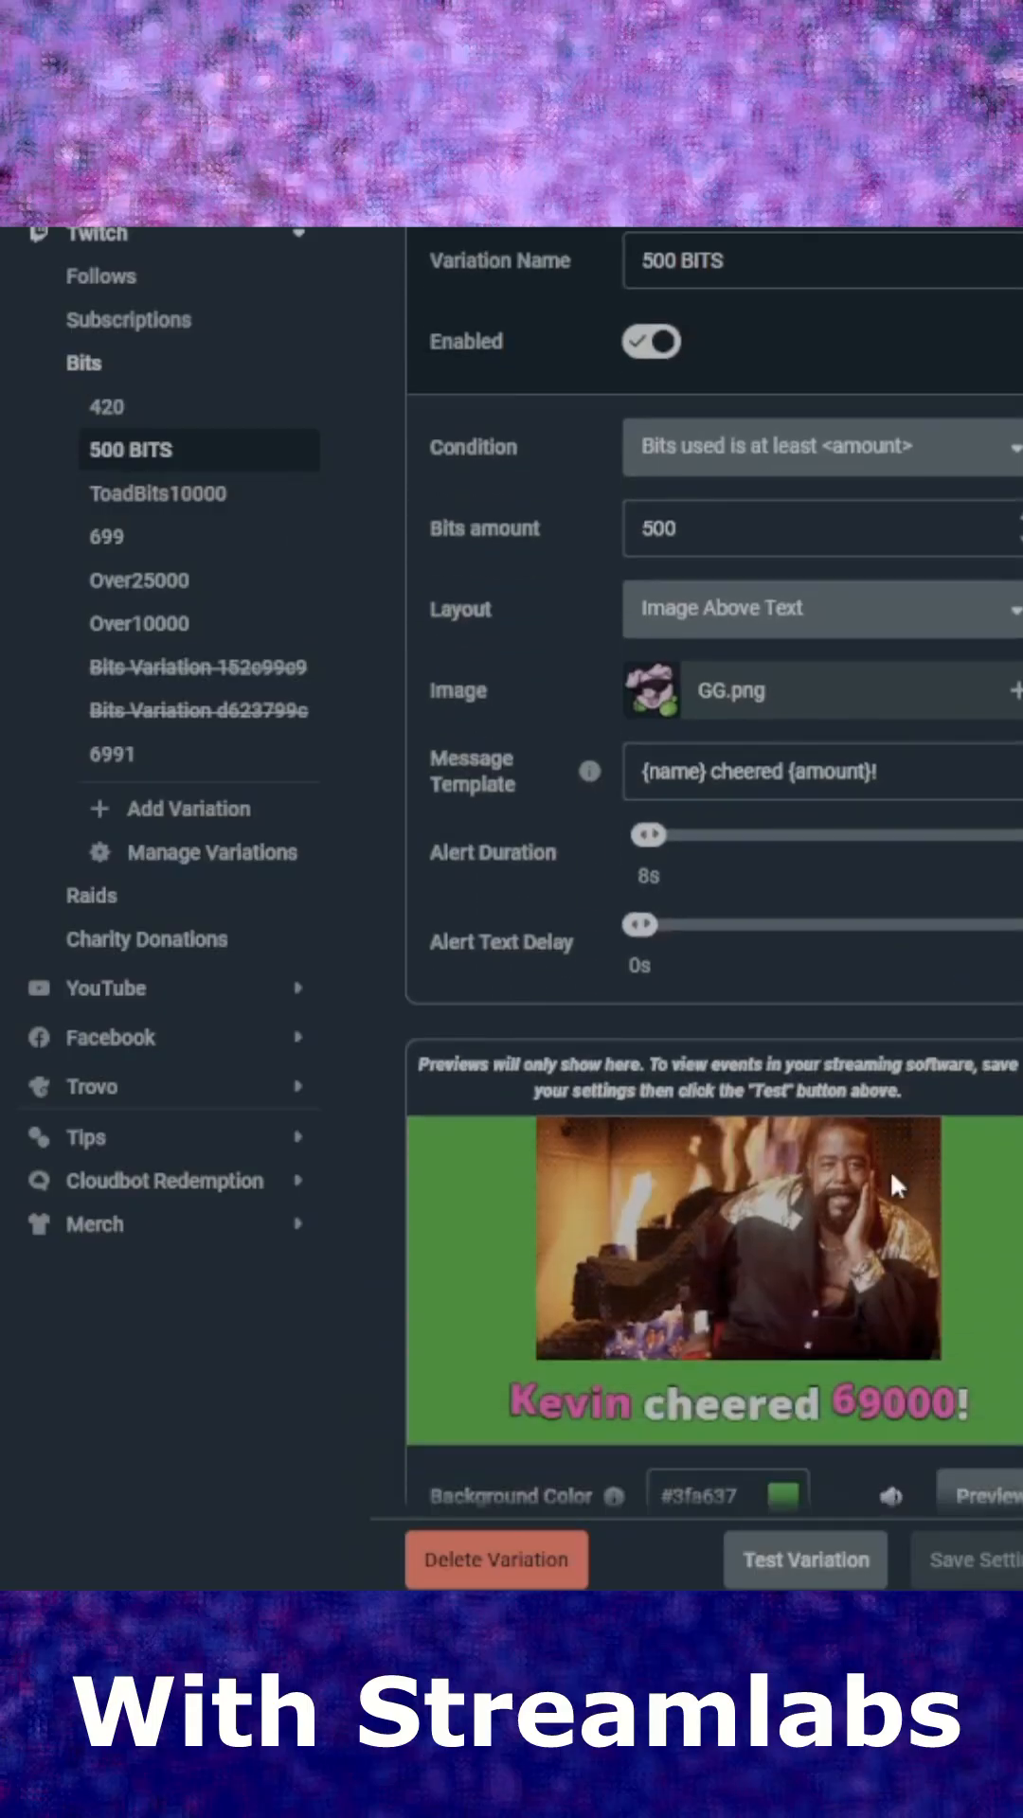
scroll("down", 3)
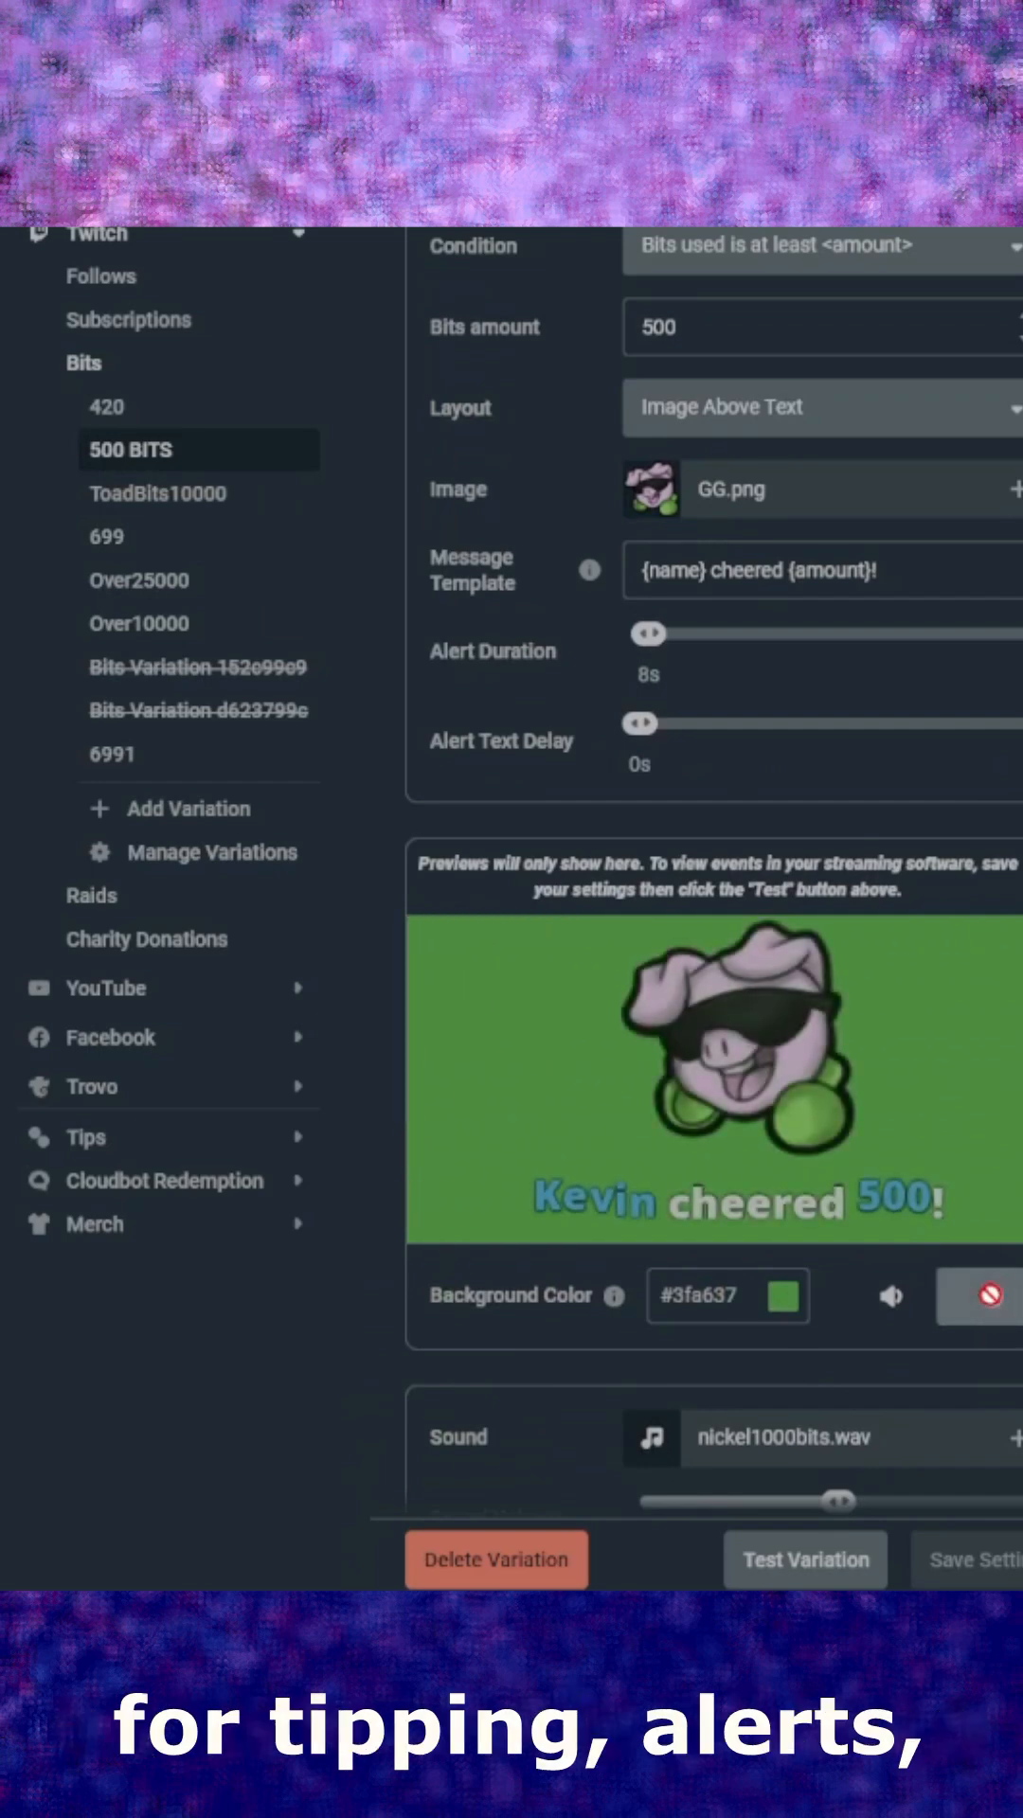